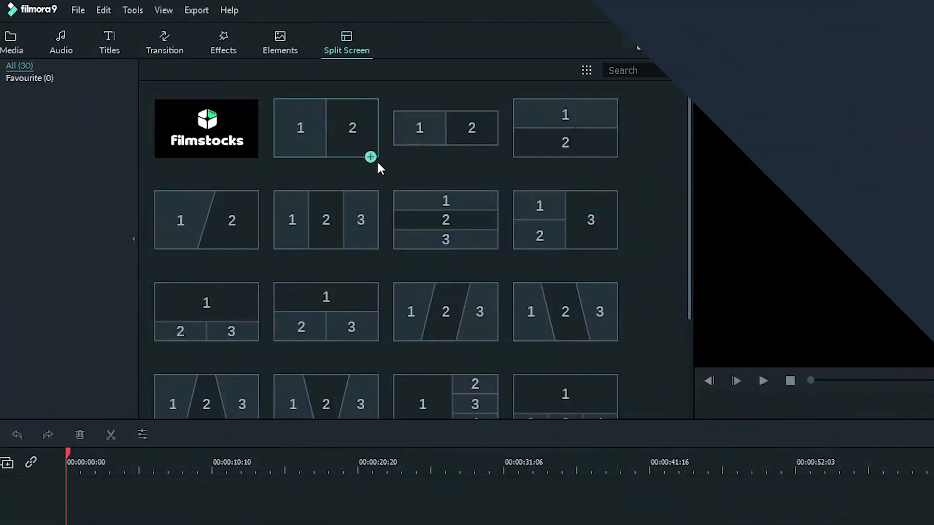
- Scroll down through the Split Screen layout templates
{"action": "scroll", "scroll_direction": "down", "scroll_amount": 3}
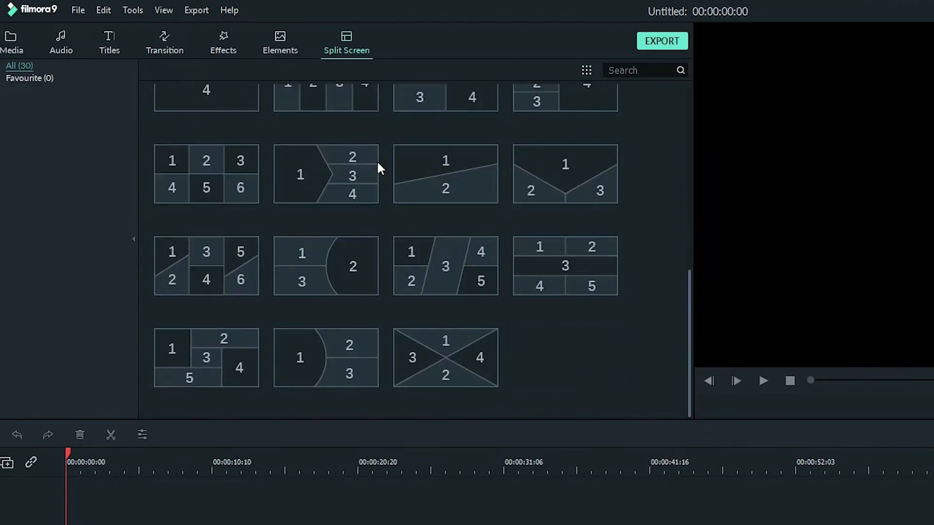
{"action": "mouse_move", "coordinate": [249, 266]}
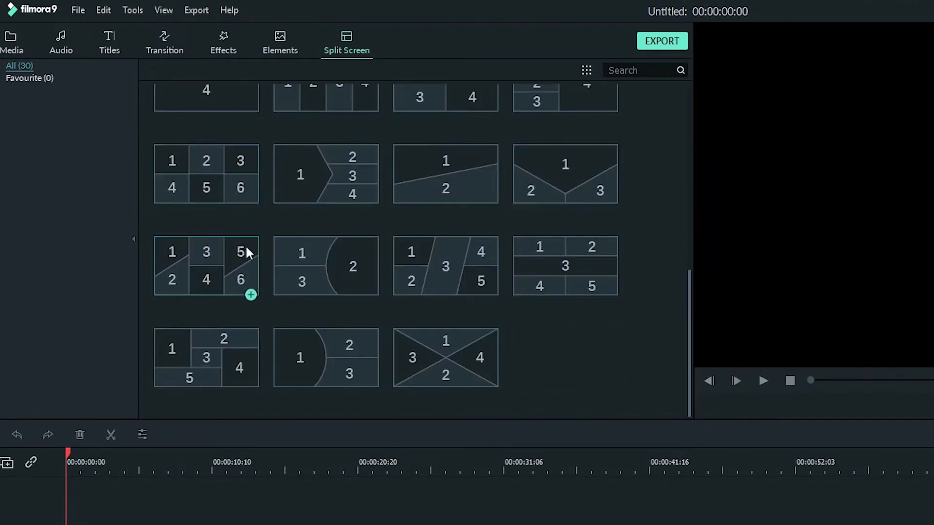
{"action": "mouse_move", "coordinate": [405, 255]}
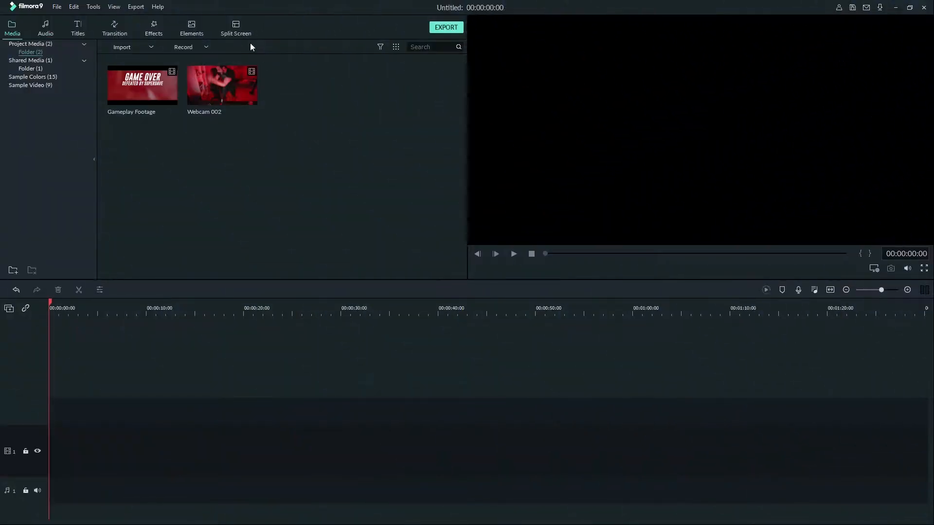
- Open the Split Screen template gallery
{"action": "left_click", "coordinate": [235, 28]}
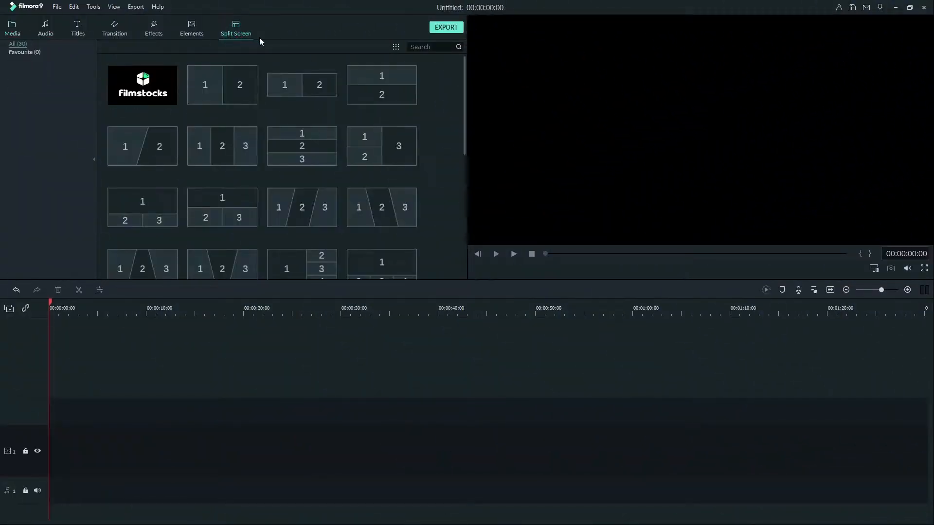
{"action": "mouse_move", "coordinate": [300, 61]}
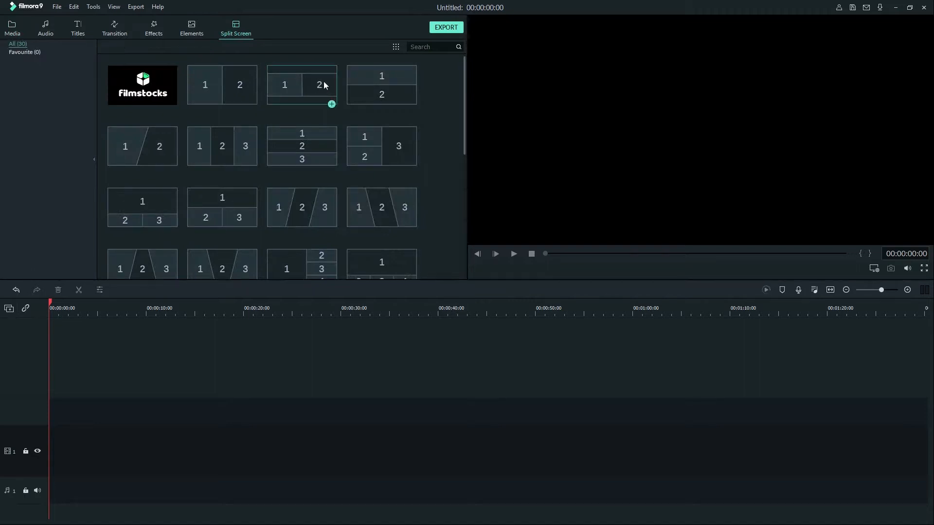
{"action": "mouse_move", "coordinate": [302, 85]}
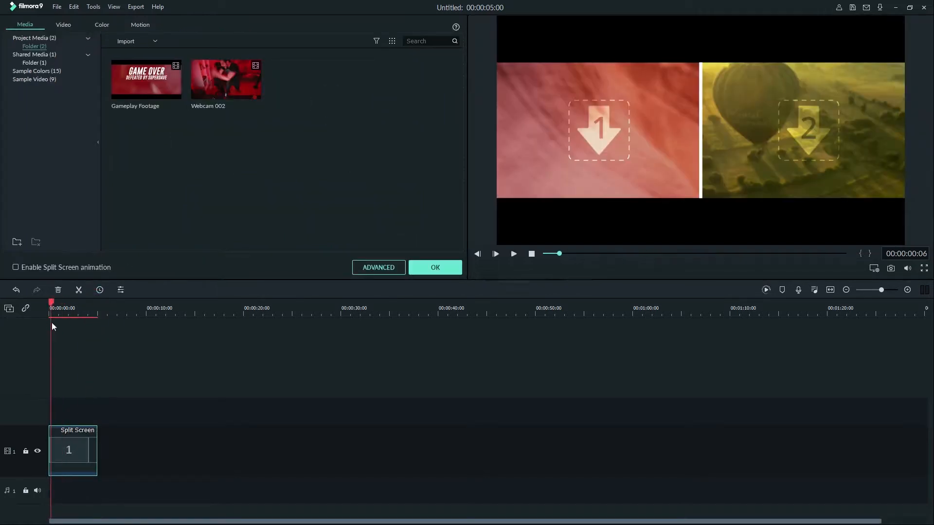
- Enable split-screen animation, then play and pause the two-panel preview
{"action": "left_click", "coordinate": [15, 267]}
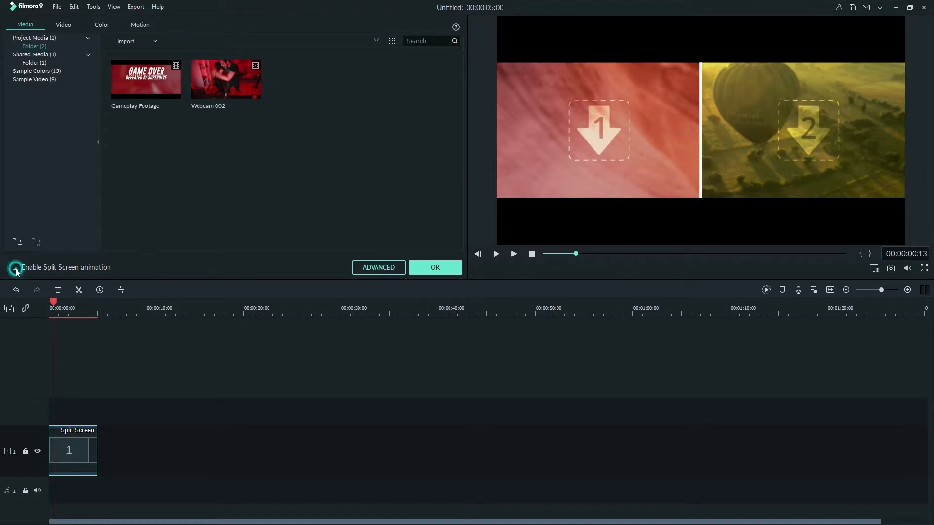
{"action": "left_click", "coordinate": [15, 268]}
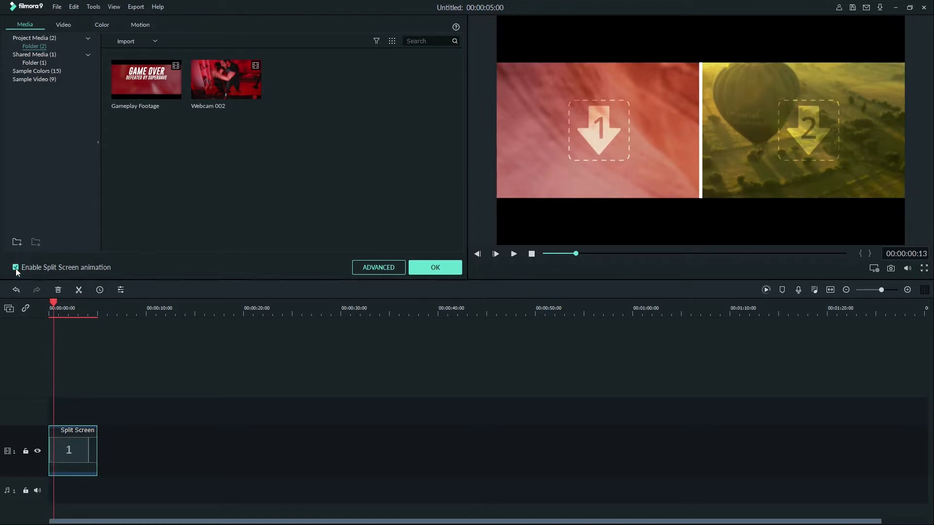
{"action": "left_click", "coordinate": [513, 253]}
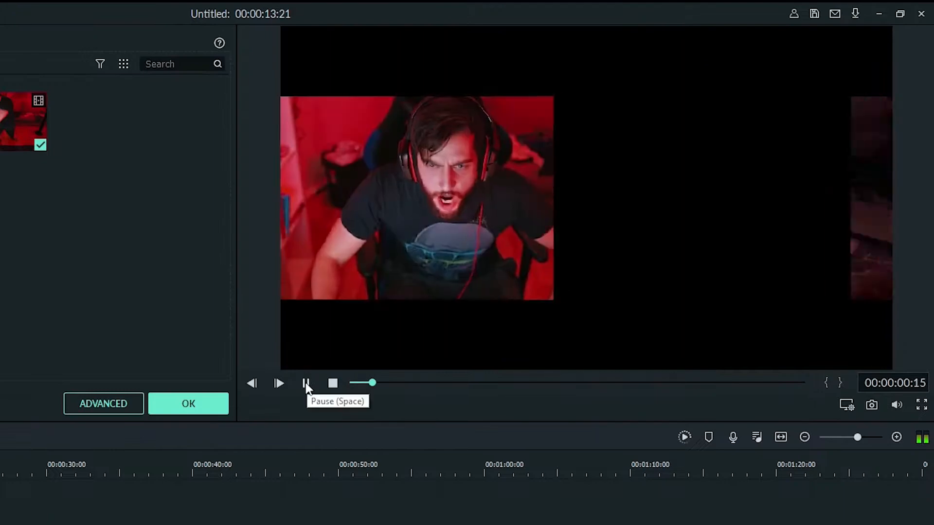
{"action": "left_click", "coordinate": [188, 404]}
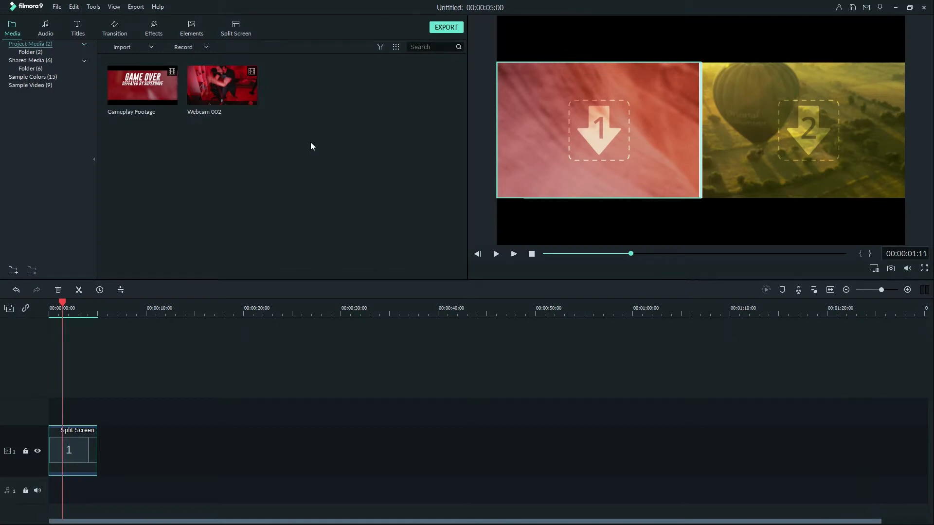
{"action": "mouse_move", "coordinate": [195, 130]}
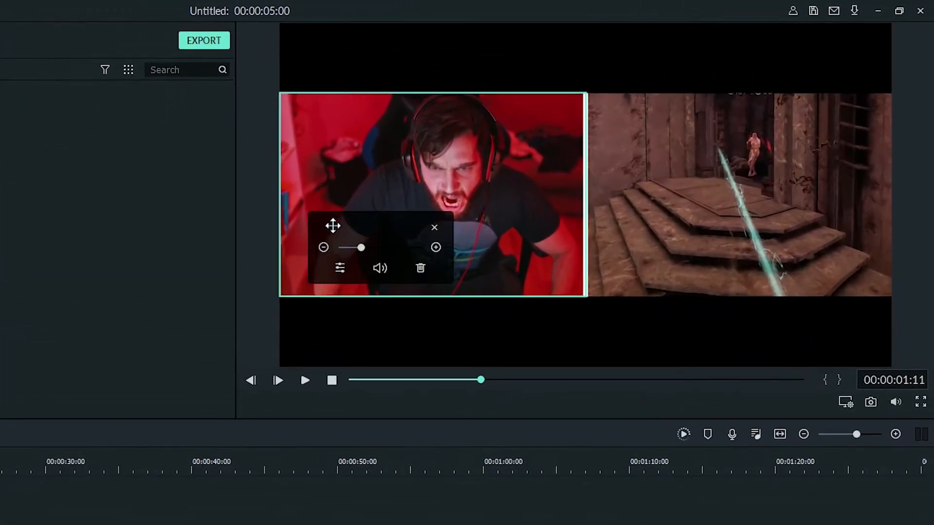
{"action": "mouse_move", "coordinate": [378, 249]}
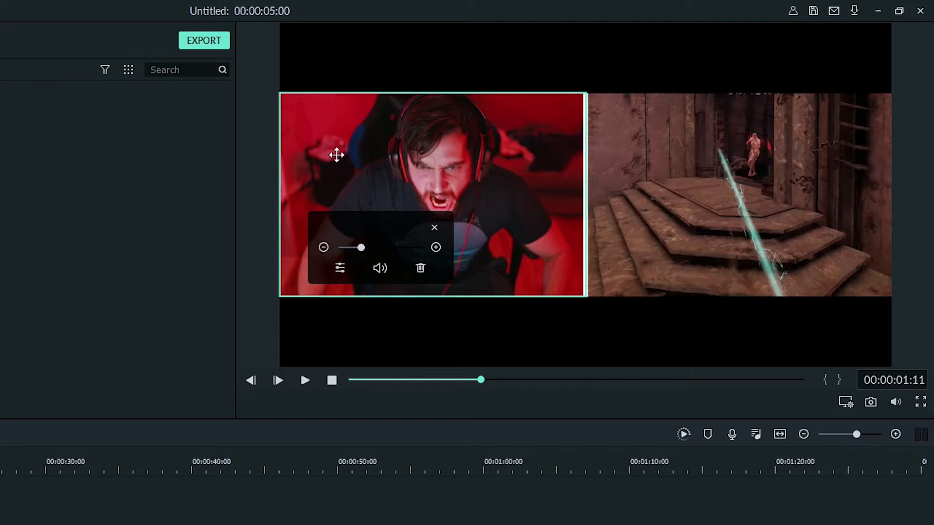
{"action": "mouse_move", "coordinate": [417, 274]}
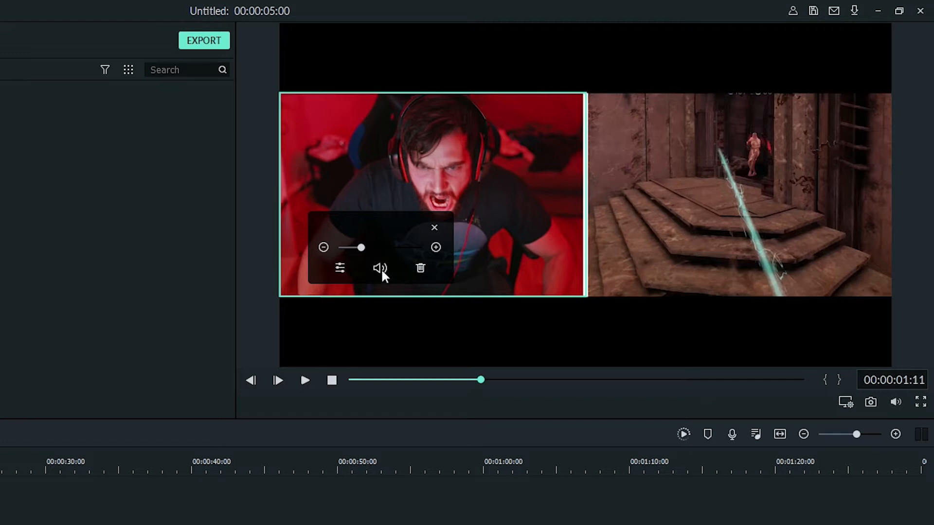
- Mute the webcam clip's sound and open Advanced Split Screen Edit
{"action": "left_click", "coordinate": [380, 269]}
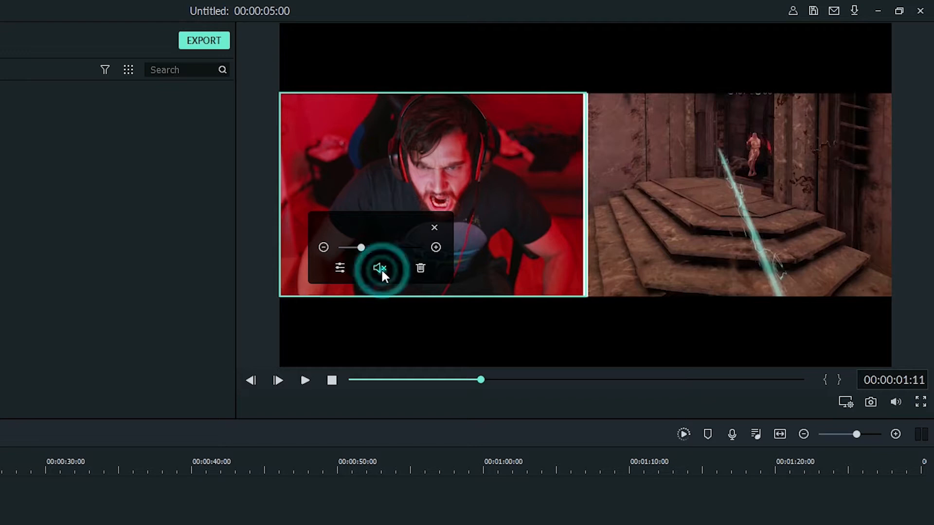
{"action": "left_click", "coordinate": [379, 268]}
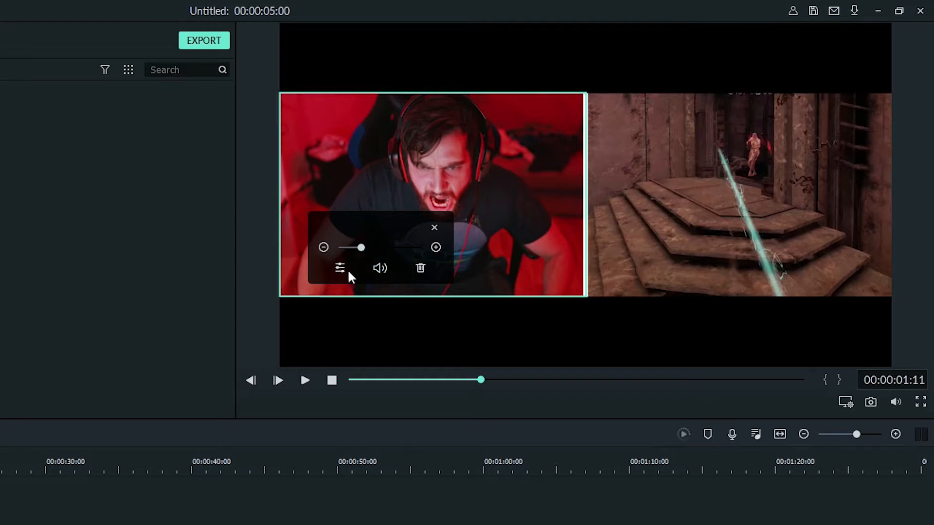
{"action": "mouse_move", "coordinate": [348, 276]}
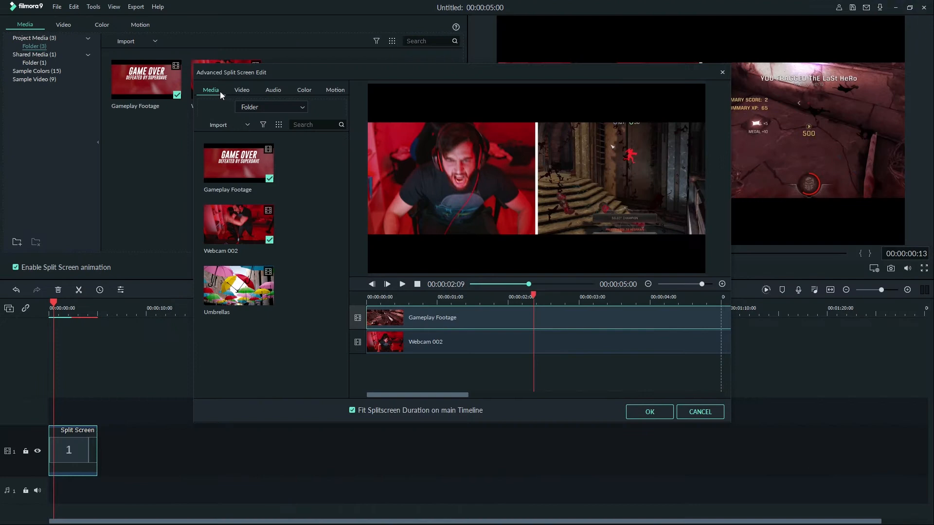
{"action": "left_click", "coordinate": [272, 89]}
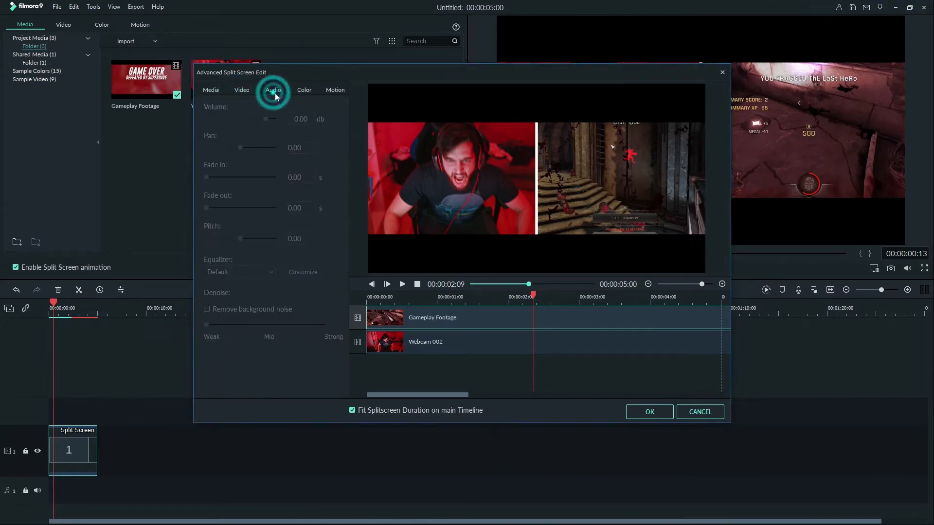
{"action": "left_click", "coordinate": [335, 90]}
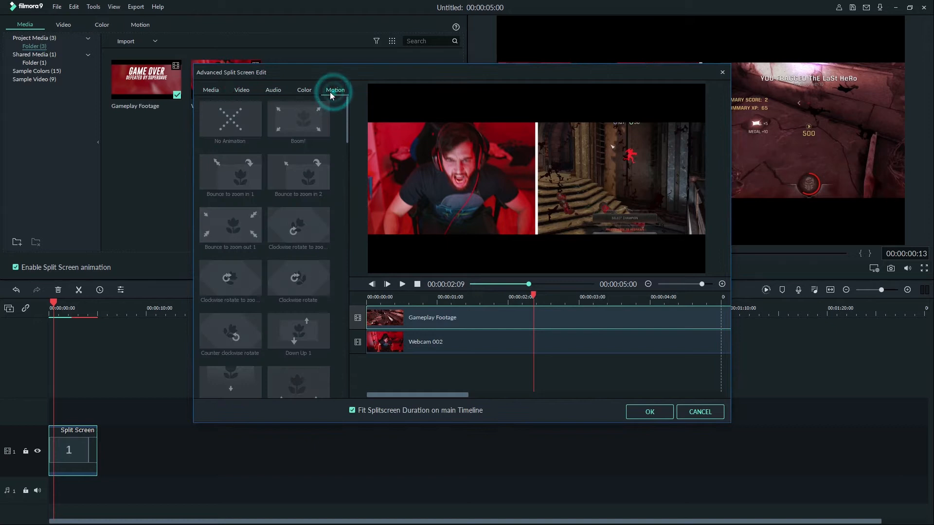
{"action": "left_click", "coordinate": [210, 90]}
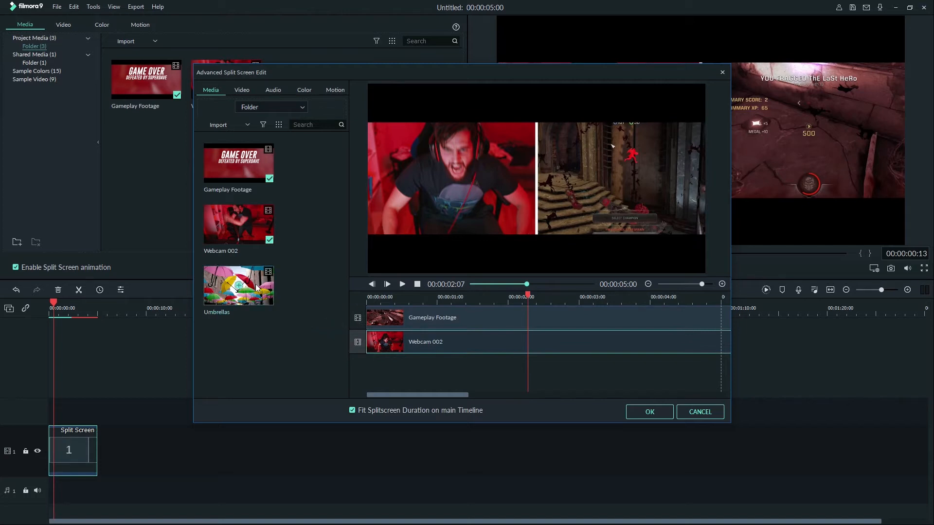
{"action": "mouse_move", "coordinate": [238, 286]}
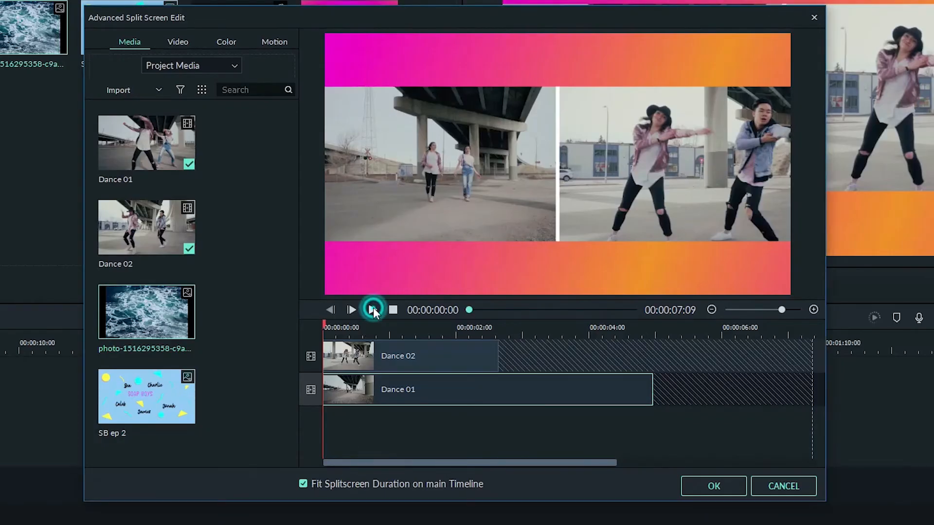
- Play and pause the dance preview, then uncheck Fit Splitscreen Duration on main Timeline
{"action": "left_click", "coordinate": [351, 310]}
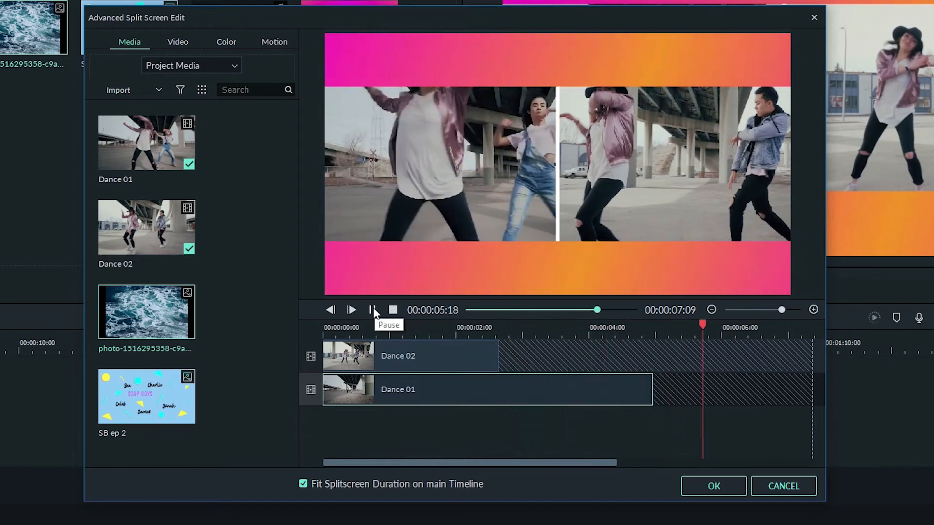
{"action": "left_click", "coordinate": [371, 310]}
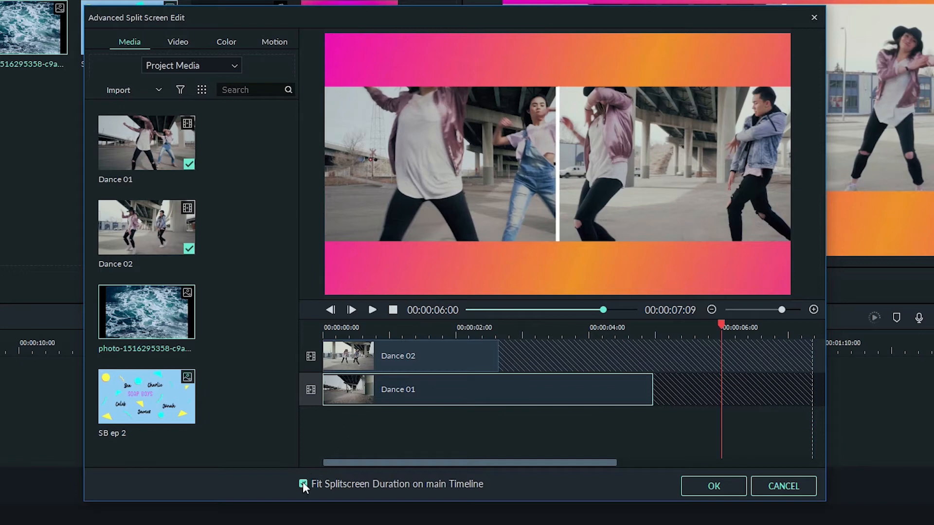
{"action": "left_click", "coordinate": [354, 330]}
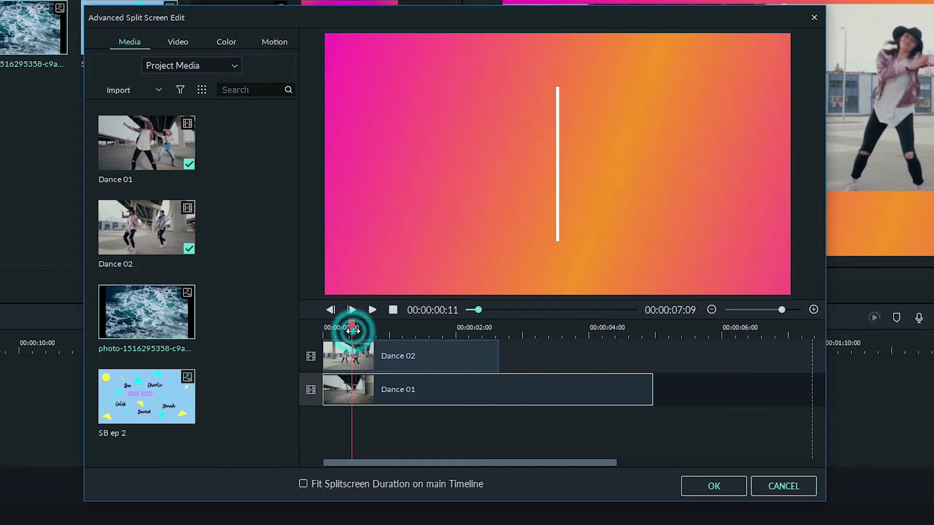